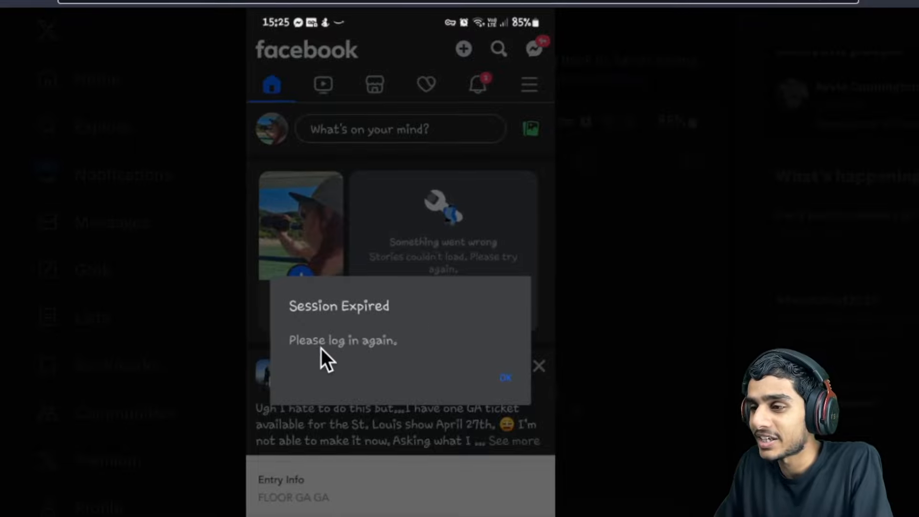
mouse_move(551, 307)
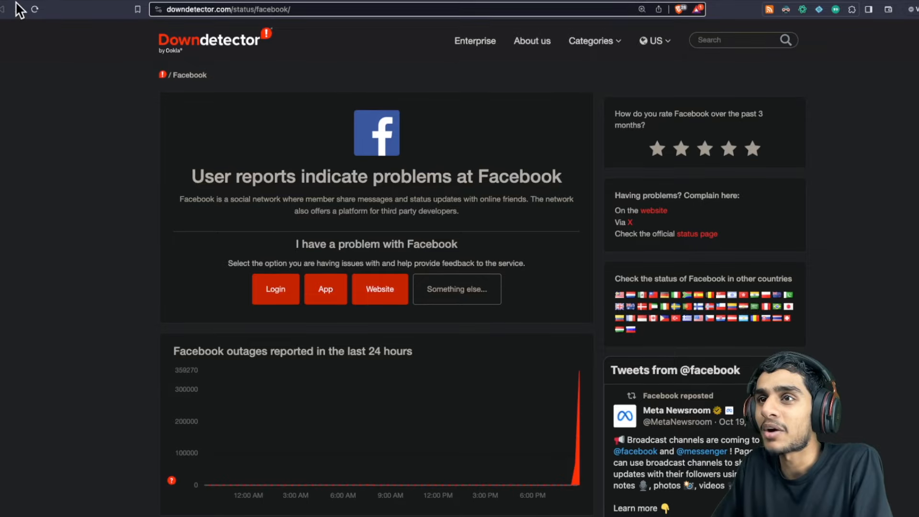
Scroll Facebook's Downdetector page down to the 24-hour outage chart peaking near 352,000 reports
scroll(down, 3)
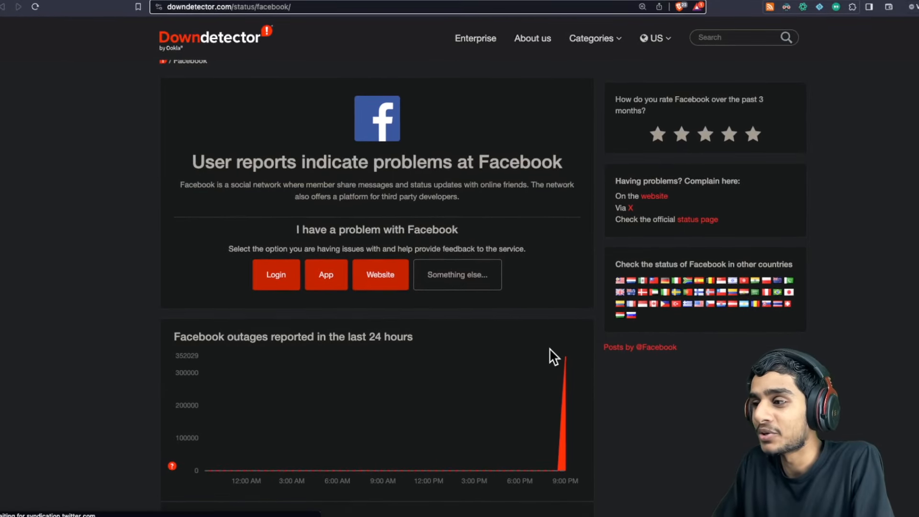
mouse_move(563, 368)
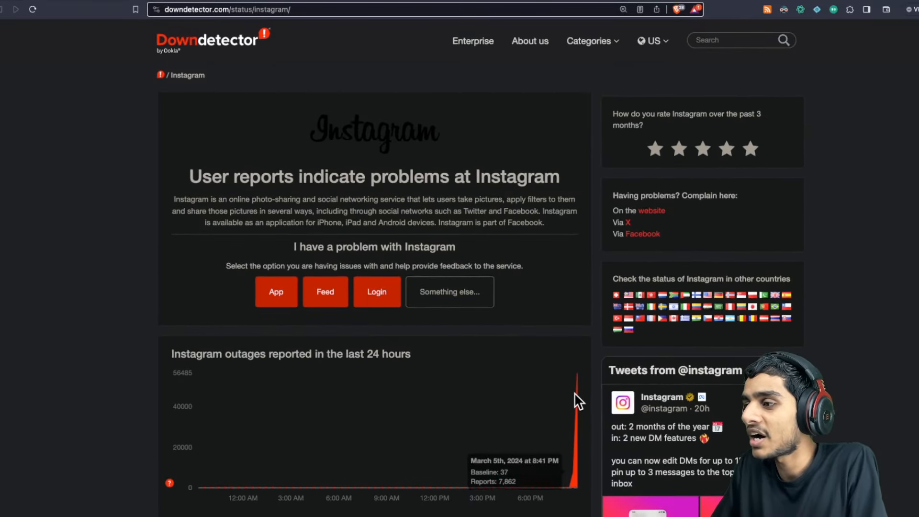
mouse_move(580, 382)
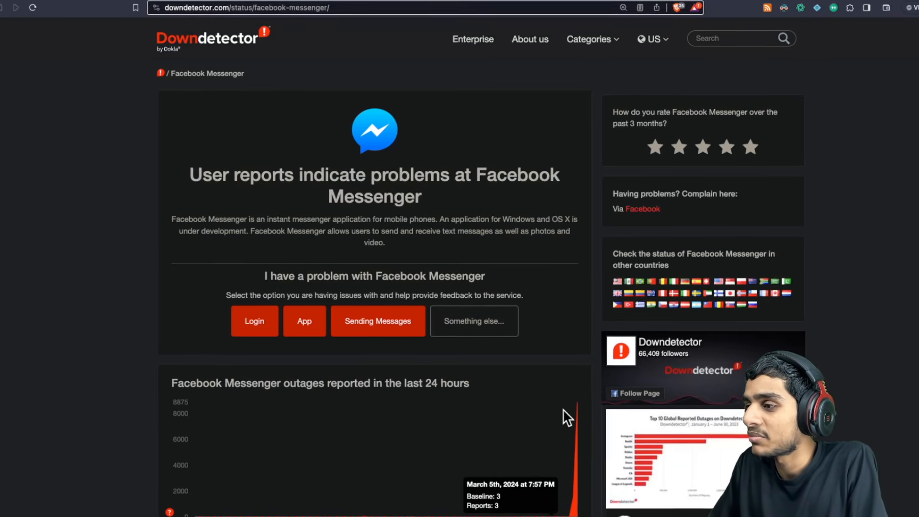
mouse_move(579, 417)
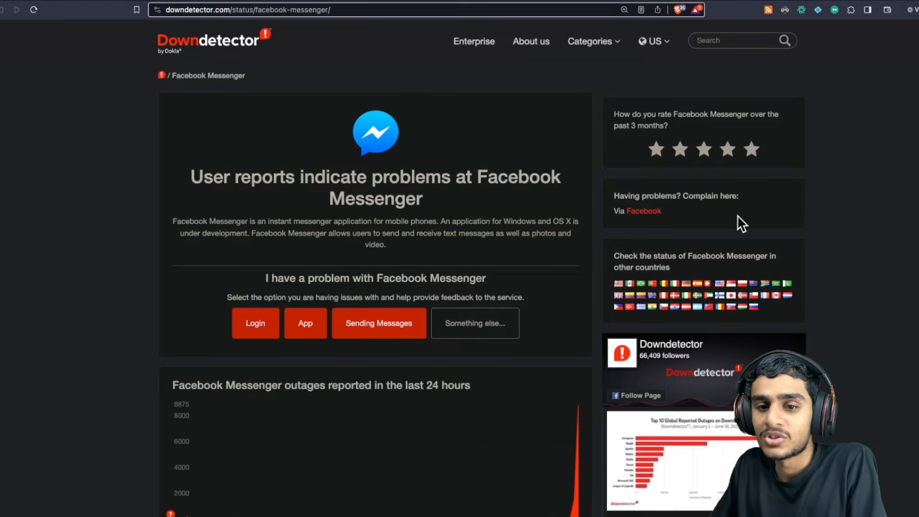
Leave the Messenger status page for an X search of "facebook down" showing #facebookdown posts
click(210, 40)
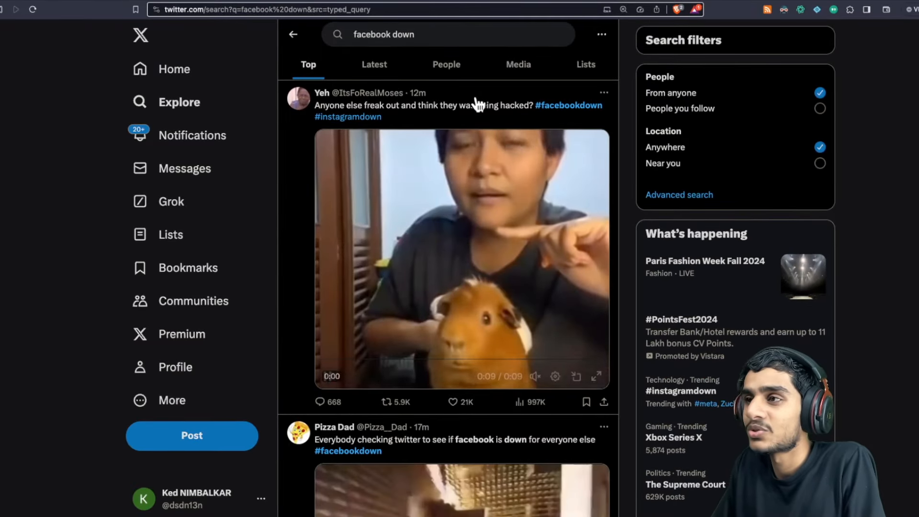
Switch the "facebook down" search to Latest and scroll through outage reactions, memes and a Facebook login screenshot
click(374, 65)
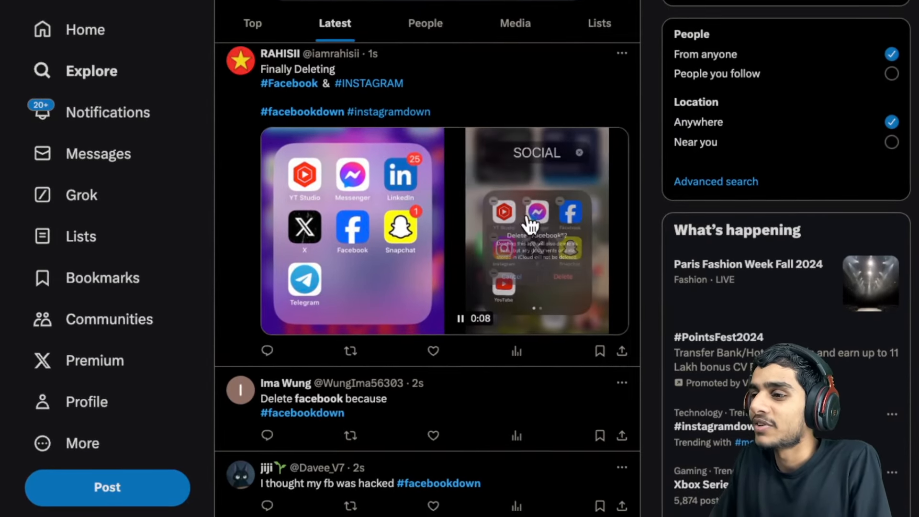
scroll(down, 3)
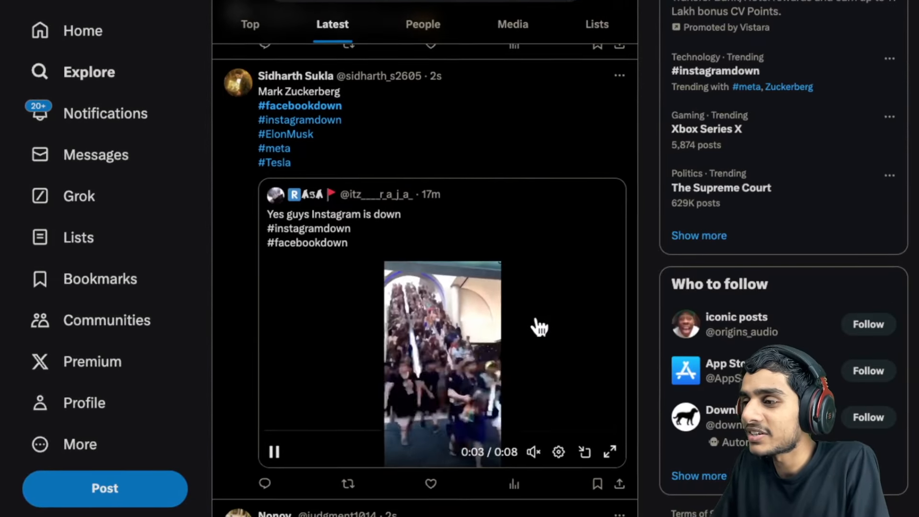
scroll(down, 3)
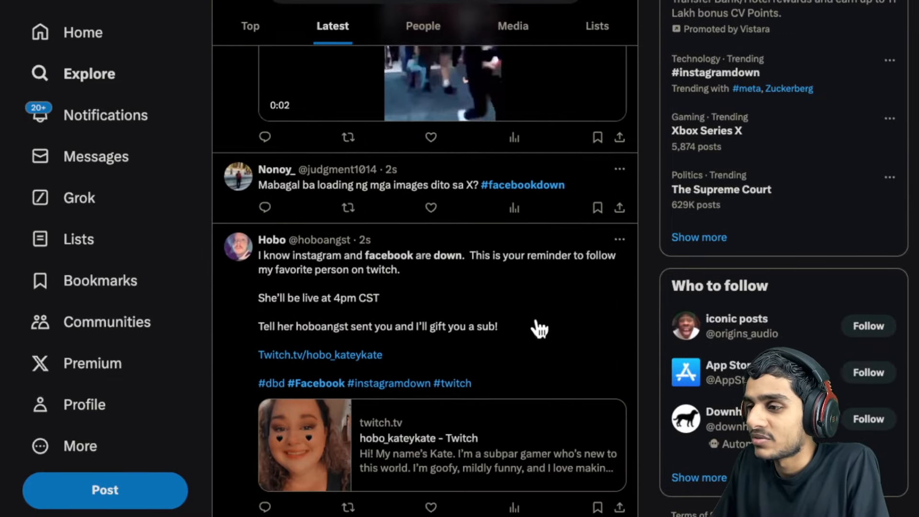
scroll(down, 3)
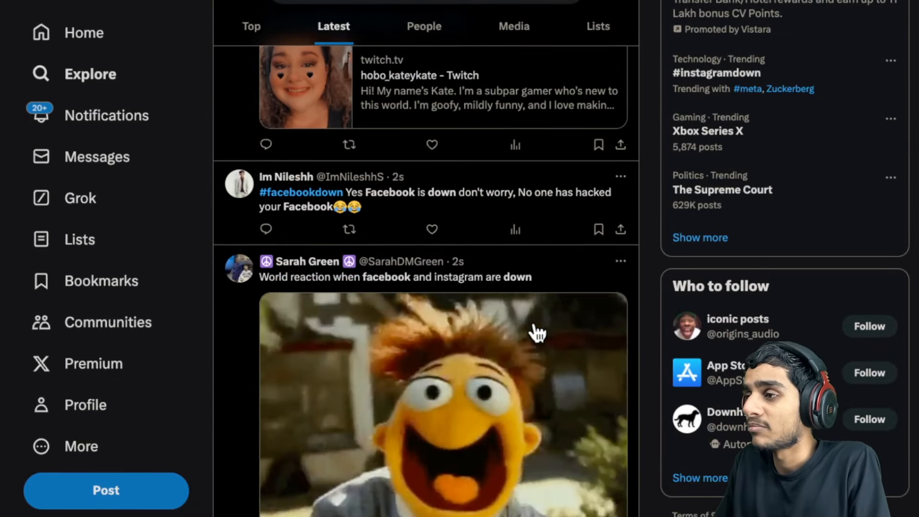
scroll(down, 3)
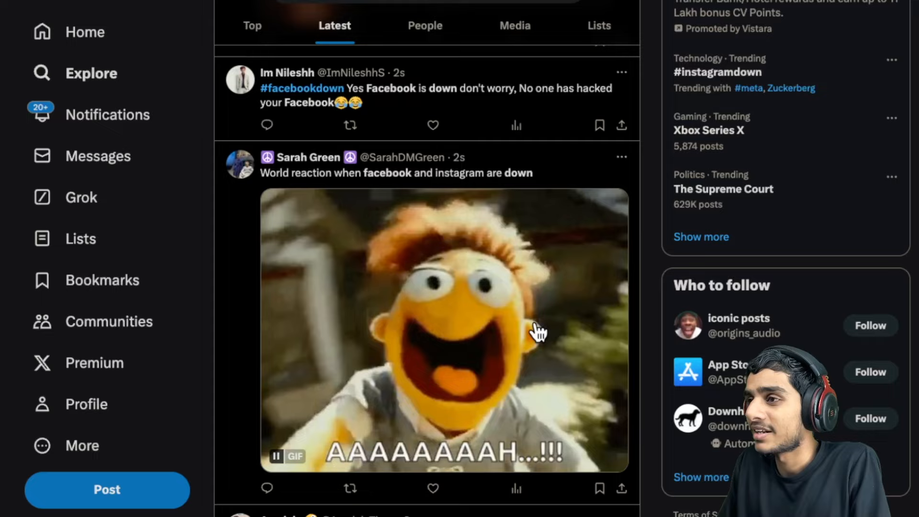
scroll(down, 3)
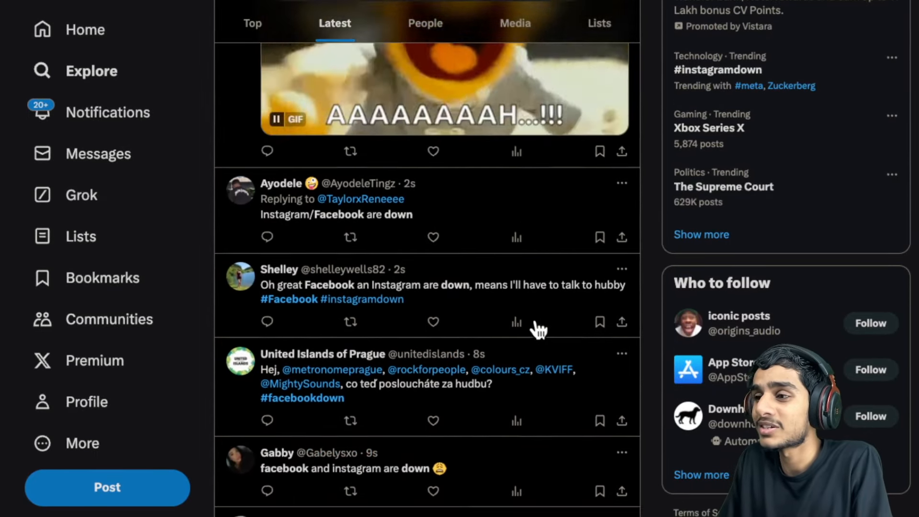
scroll(down, 3)
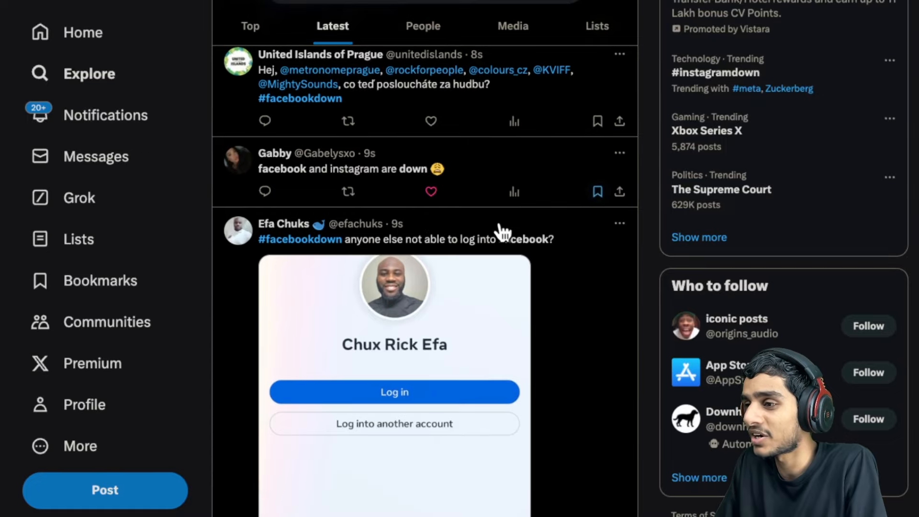
scroll(down, 3)
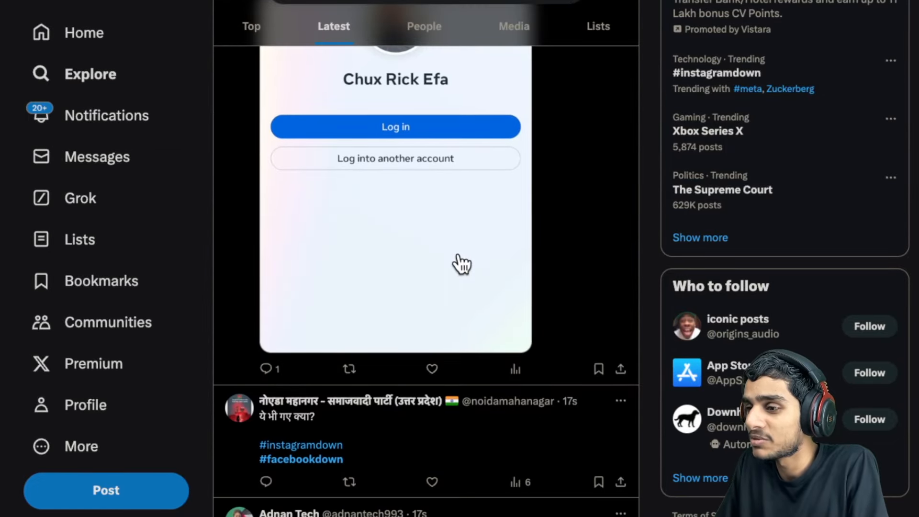
scroll(down, 3)
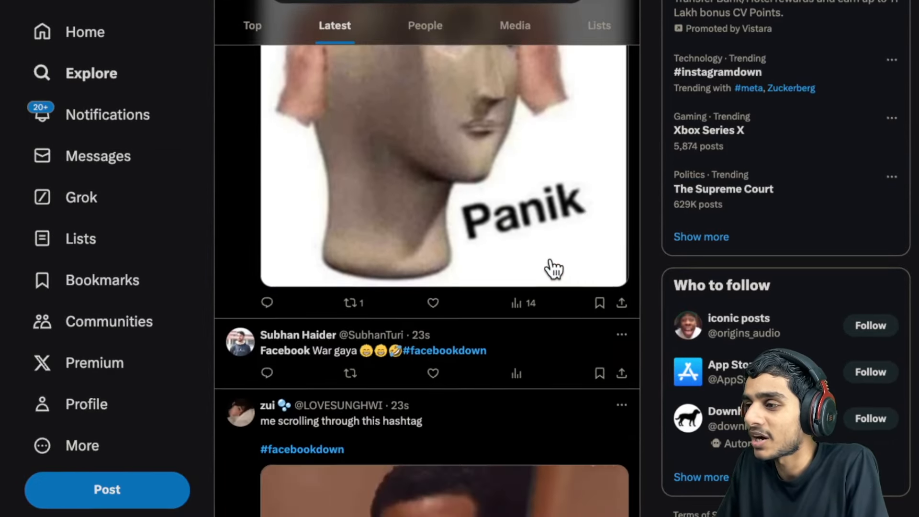
scroll(down, 3)
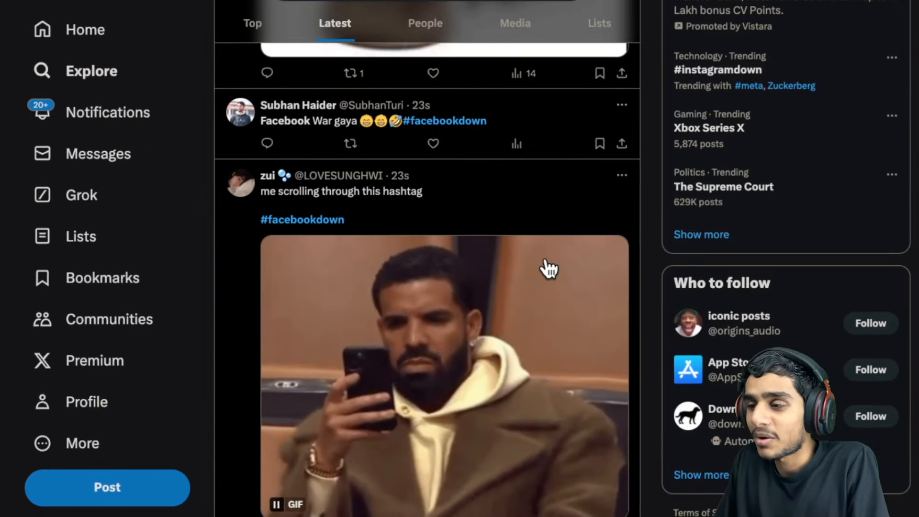
scroll(down, 3)
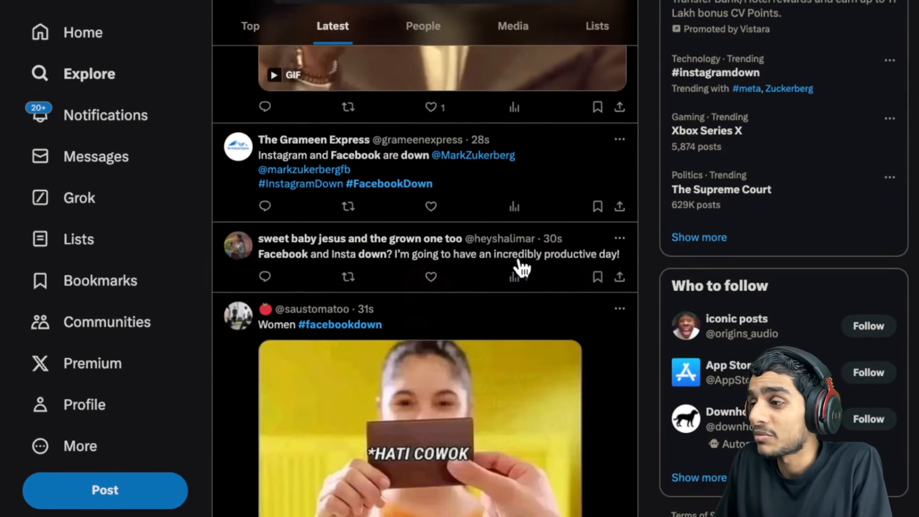
scroll(down, 3)
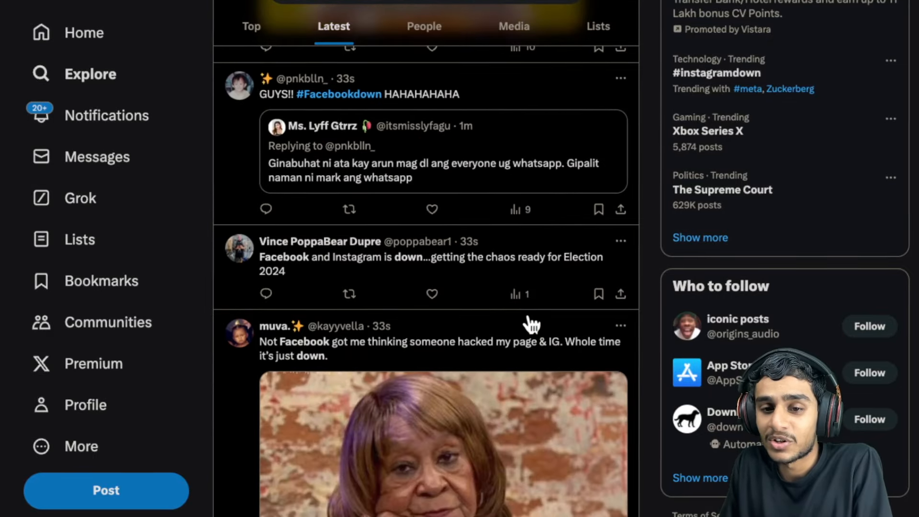
scroll(down, 3)
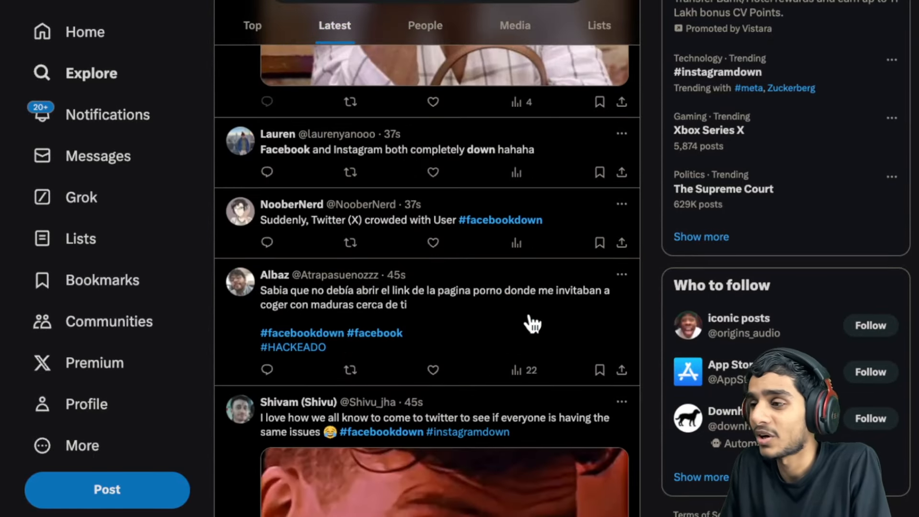
scroll(down, 3)
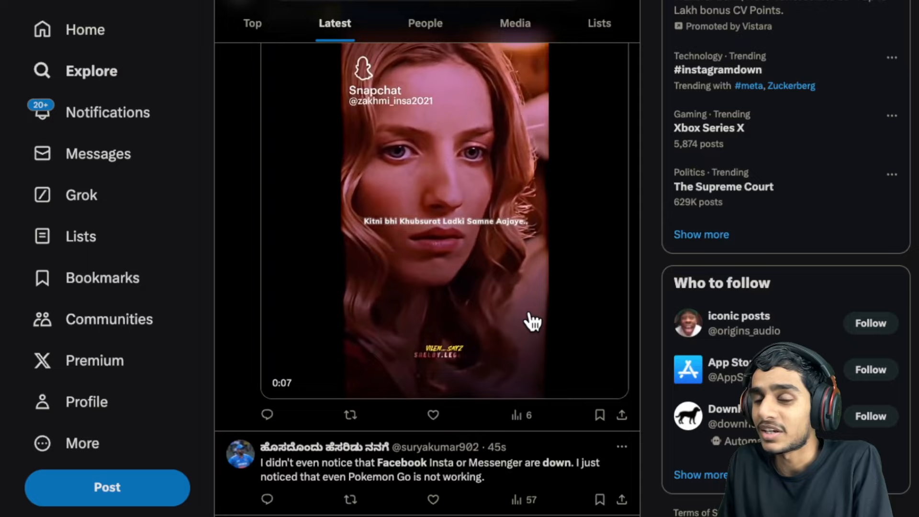
scroll(down, 3)
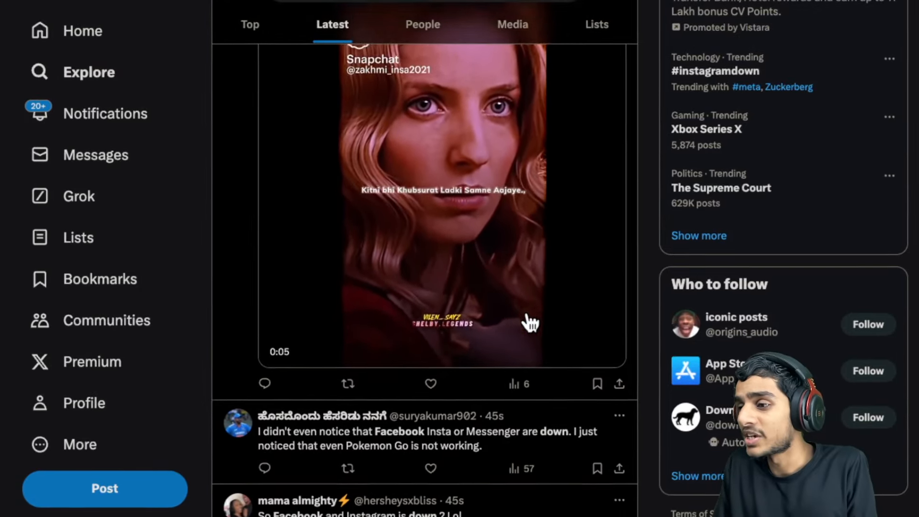
scroll(down, 3)
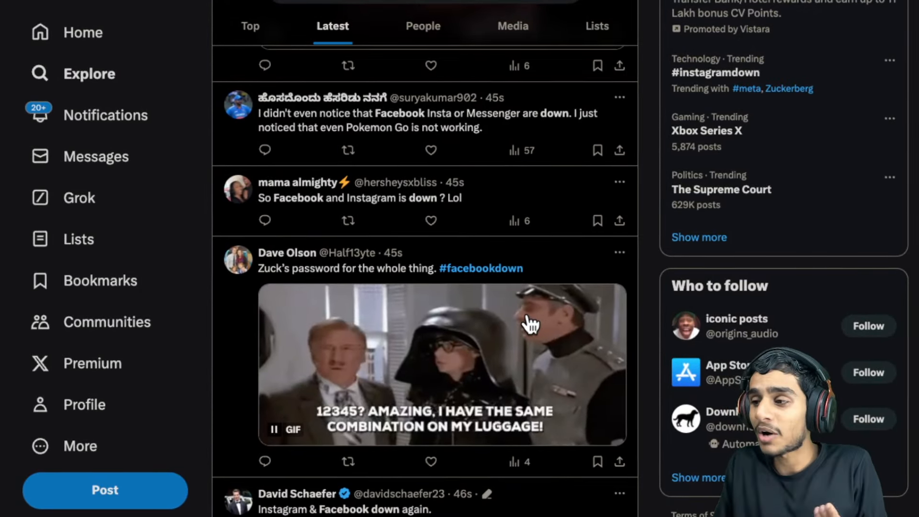
scroll(down, 3)
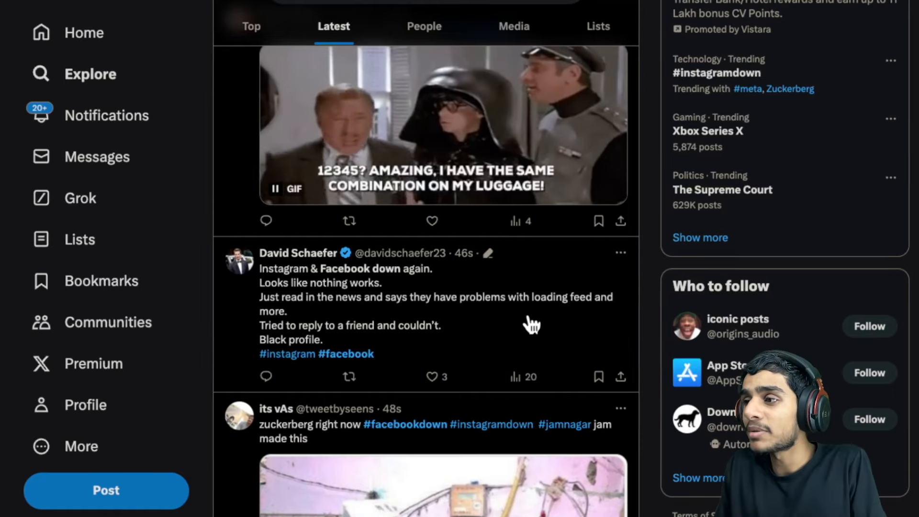
scroll(down, 3)
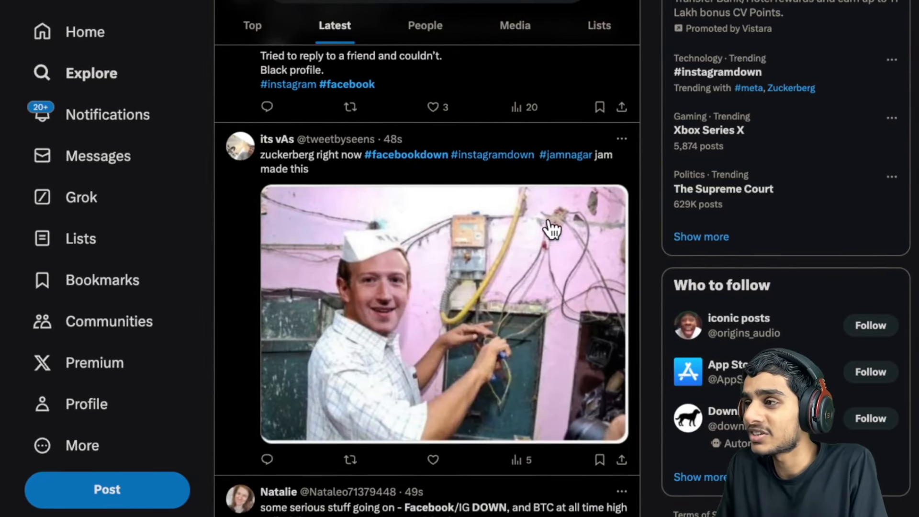
scroll(down, 3)
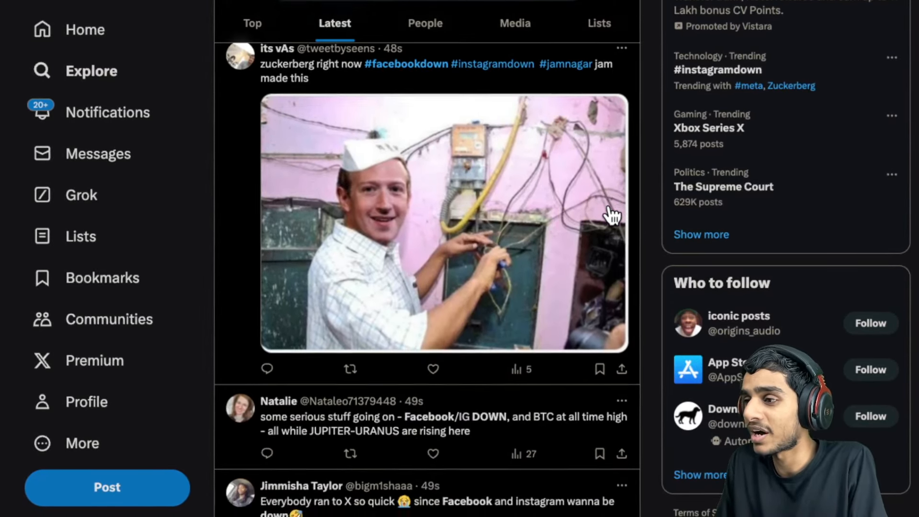
scroll(down, 3)
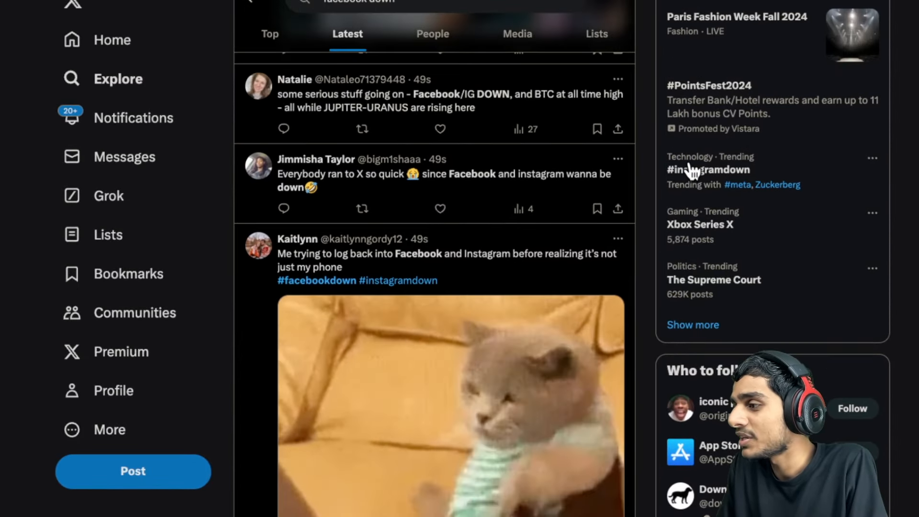
scroll(down, 3)
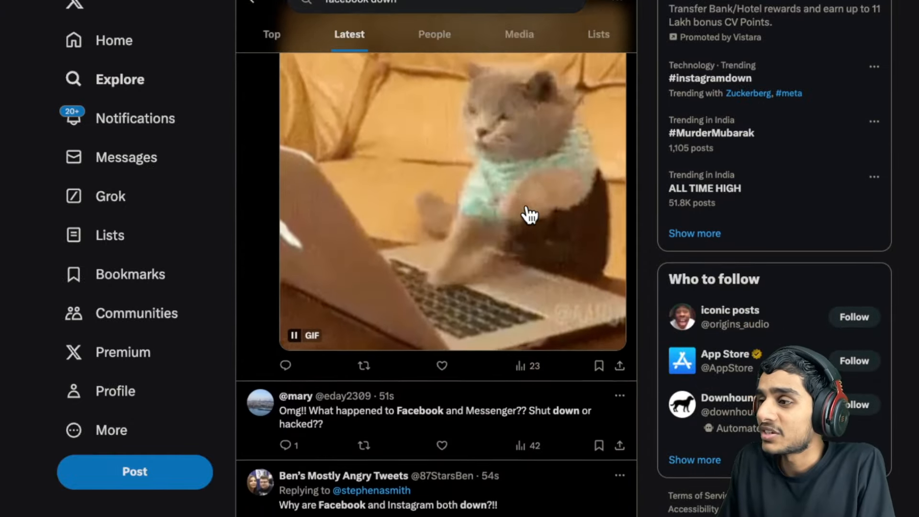